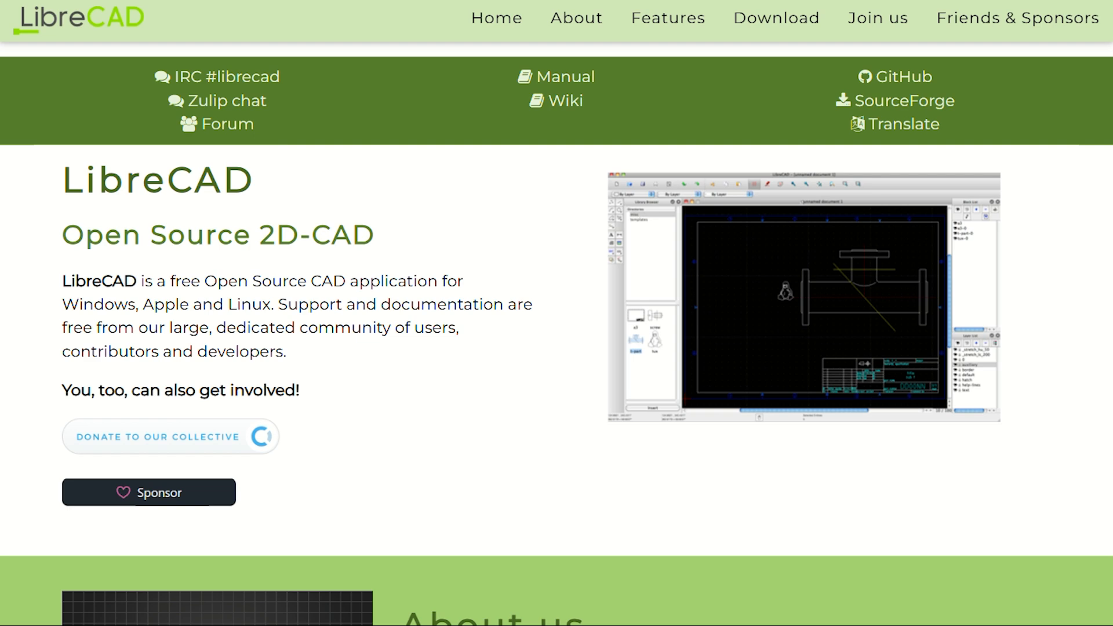
scroll(down, 3)
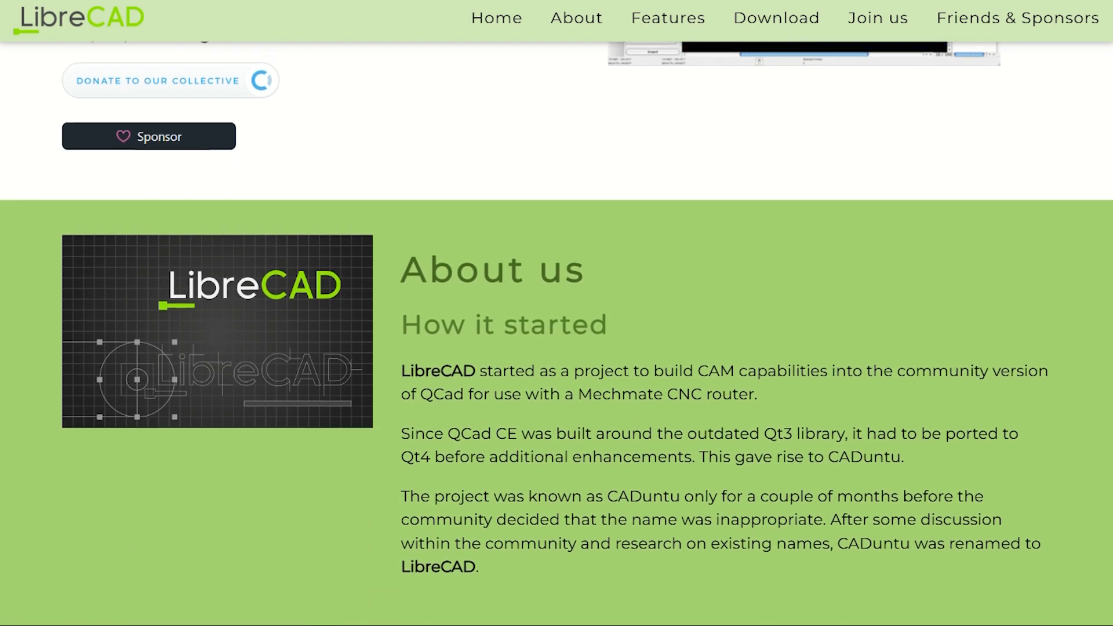
scroll(down, 3)
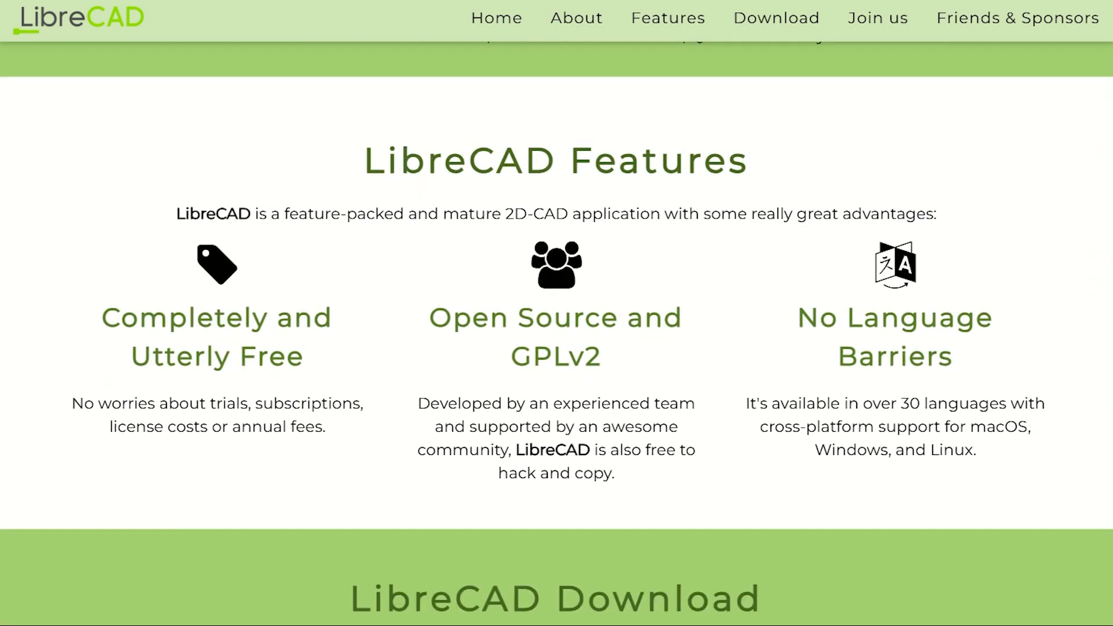
scroll(down, 3)
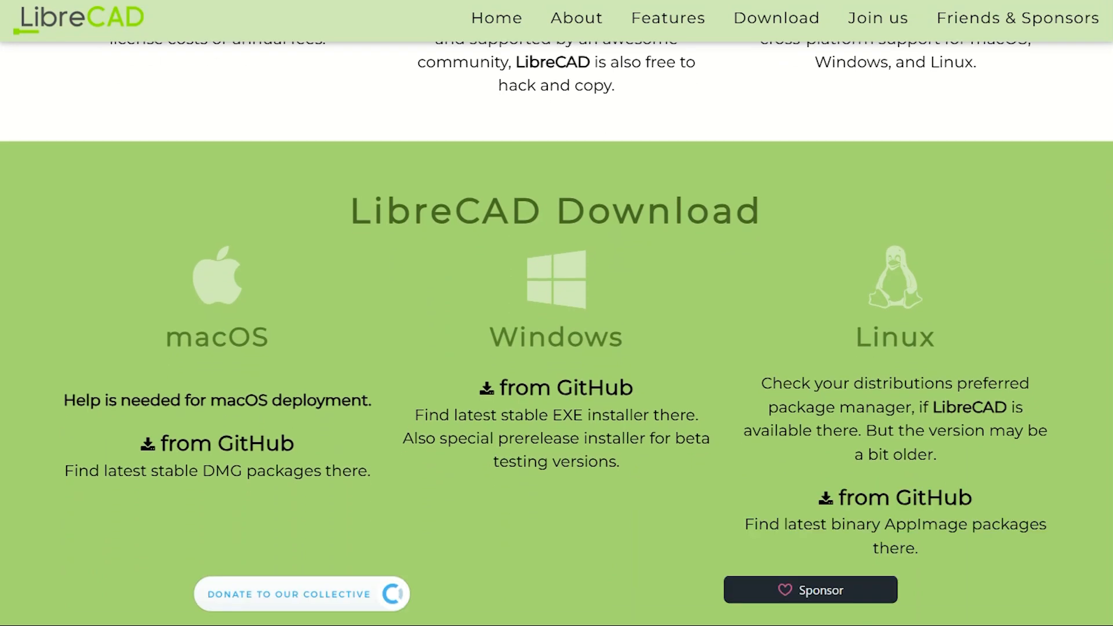
scroll(down, 3)
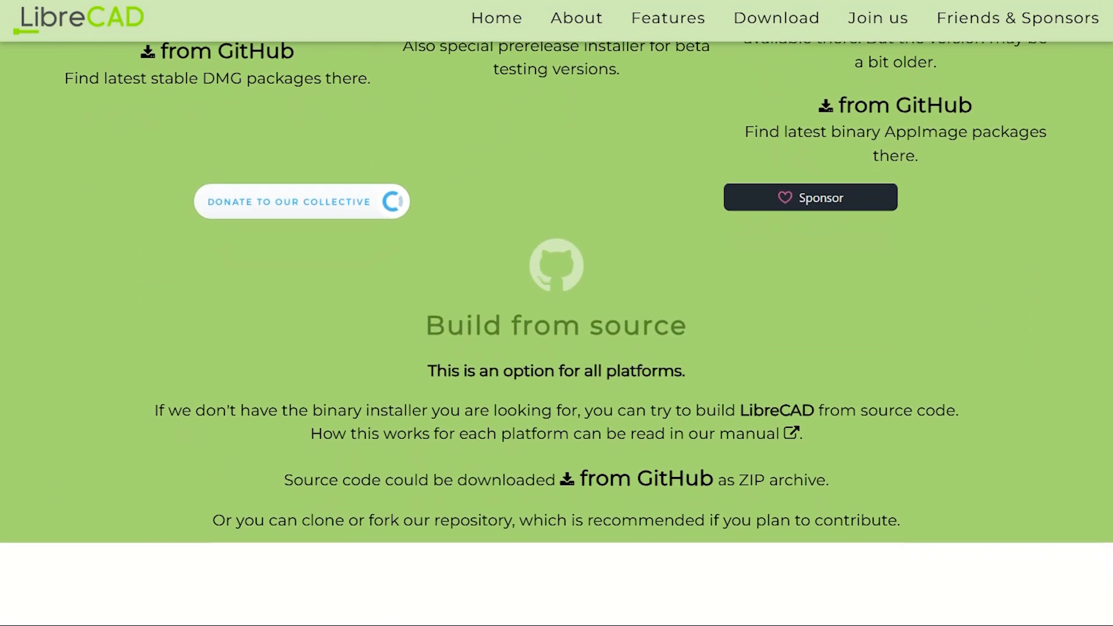
scroll(down, 3)
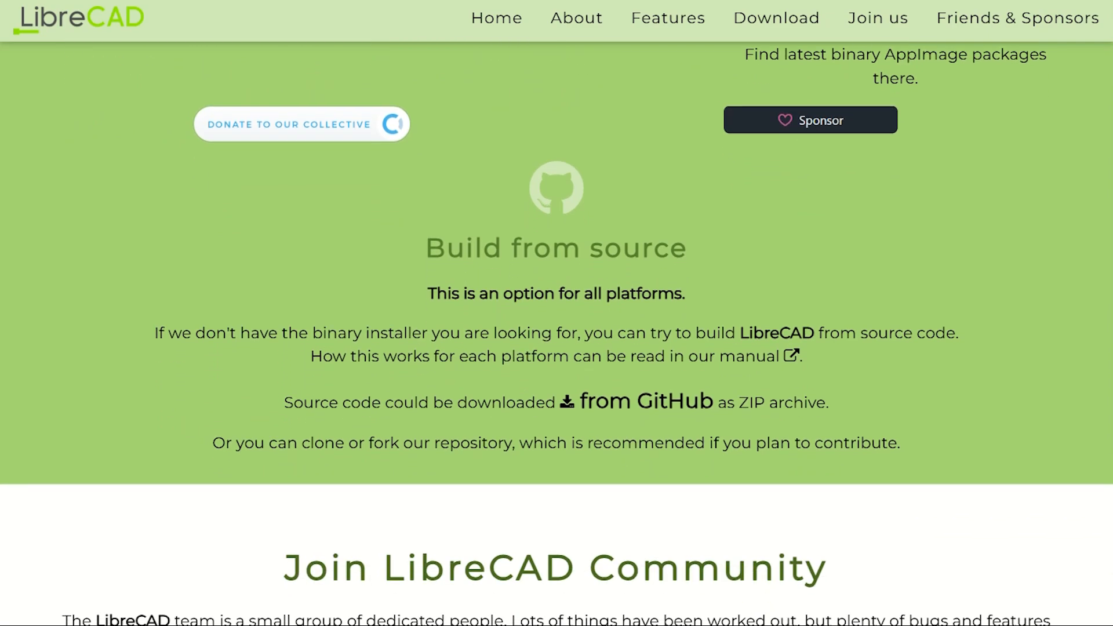
scroll(down, 3)
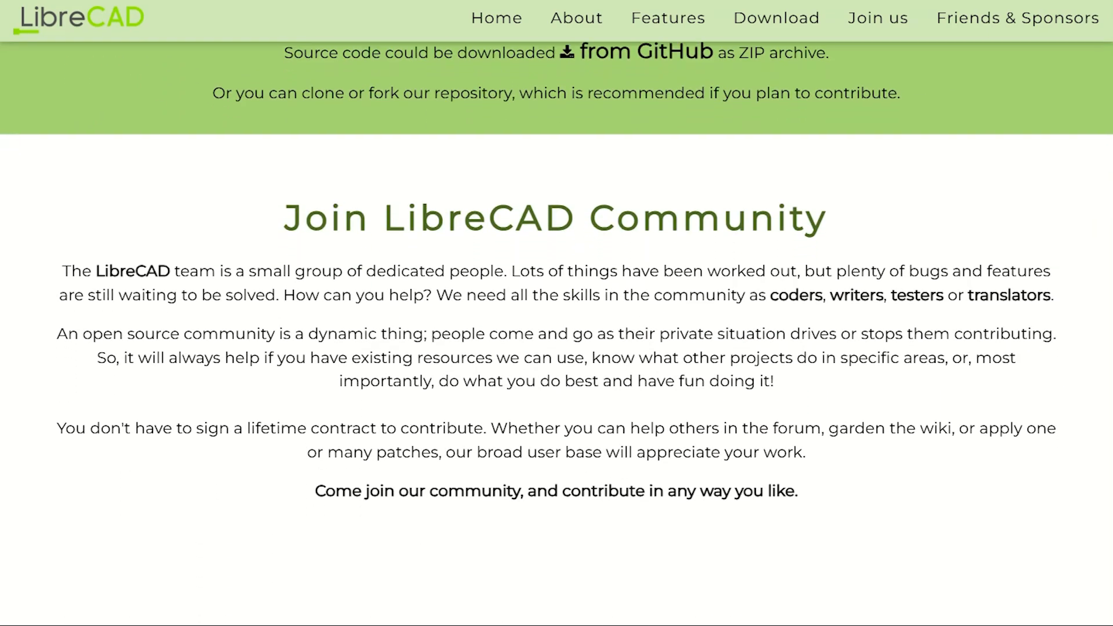
scroll(down, 3)
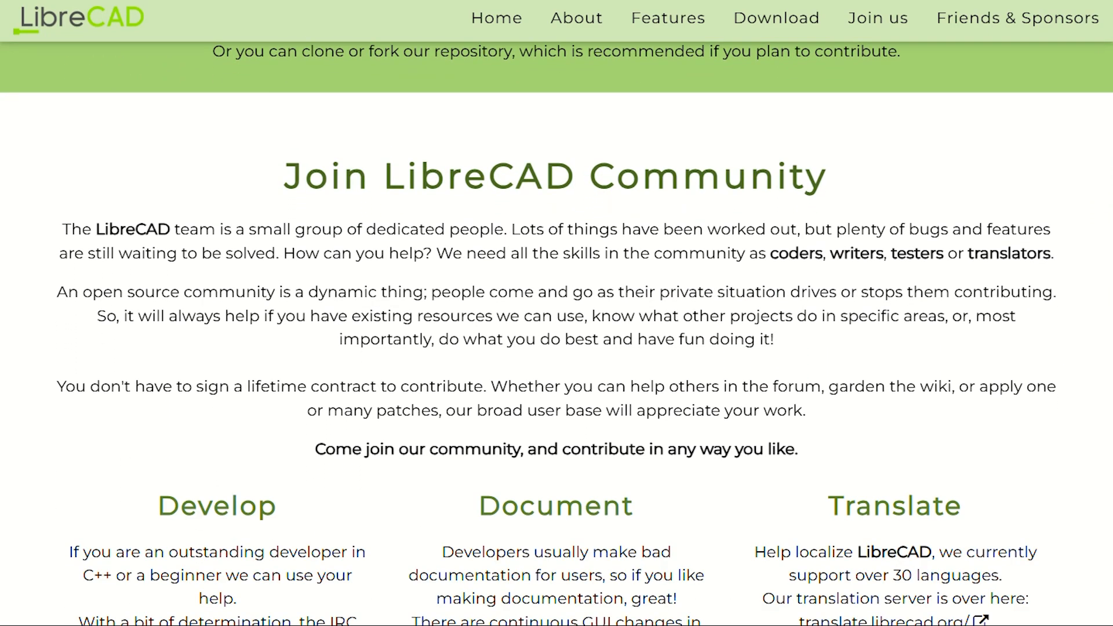
scroll(down, 3)
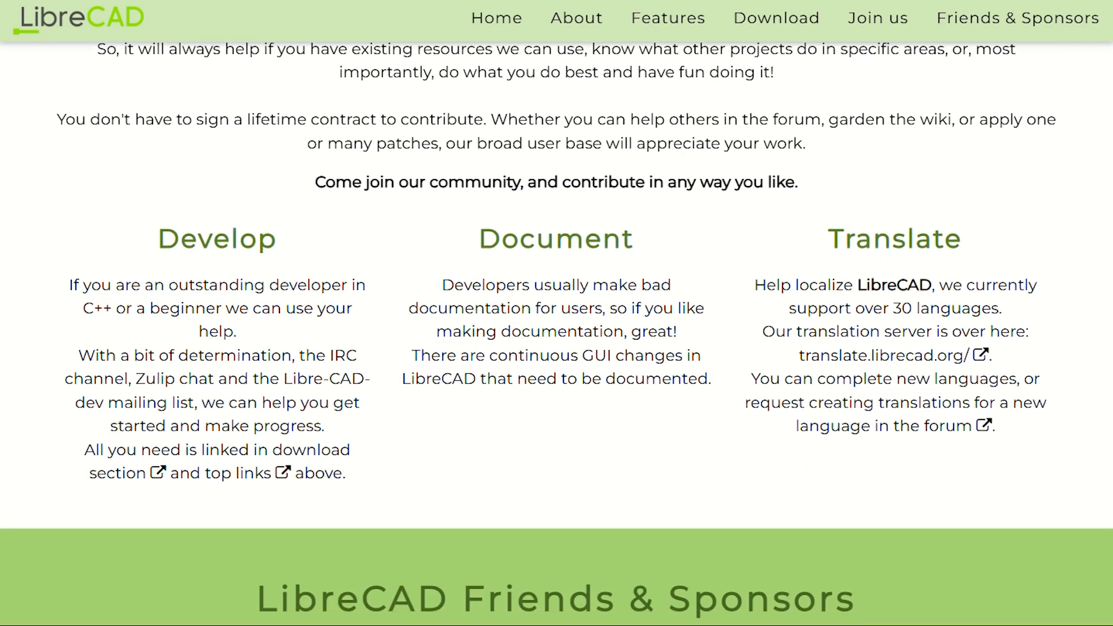
scroll(down, 3)
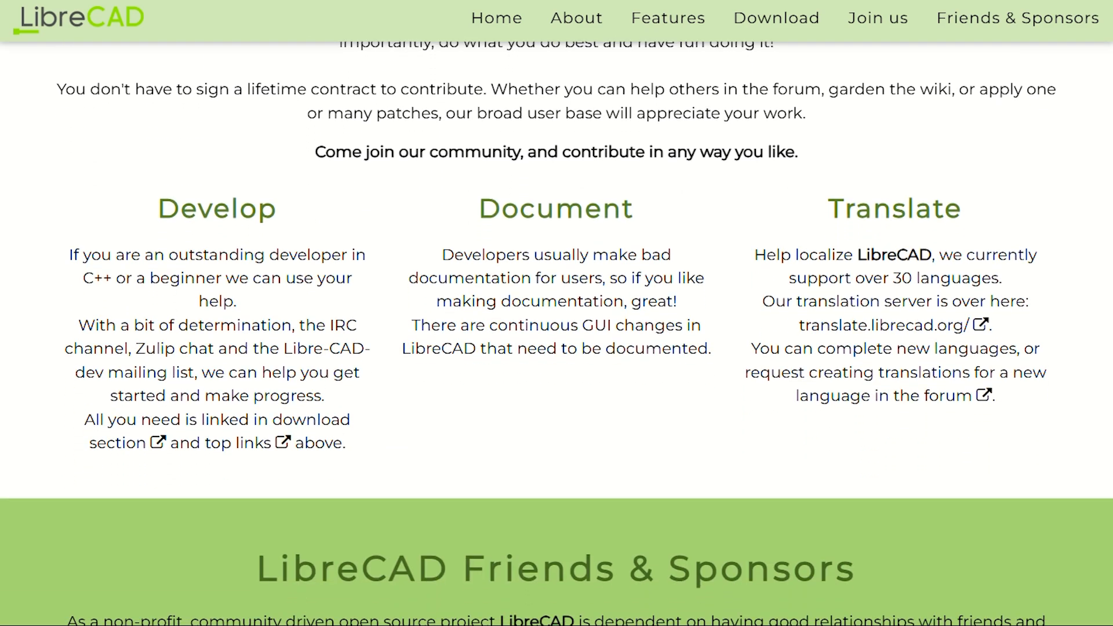
scroll(down, 3)
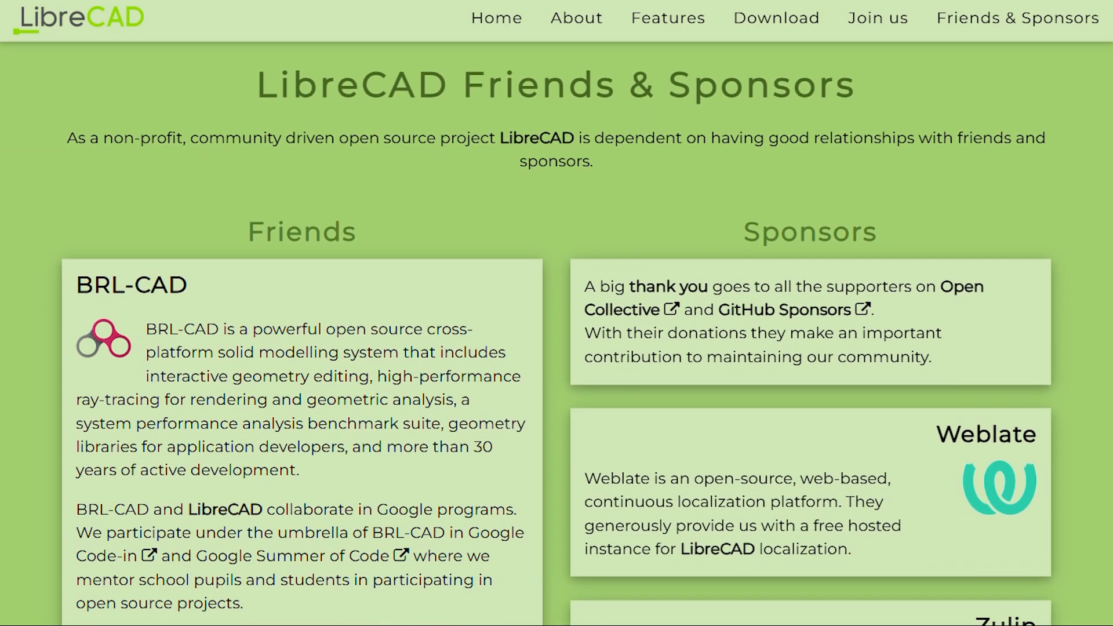
scroll(down, 3)
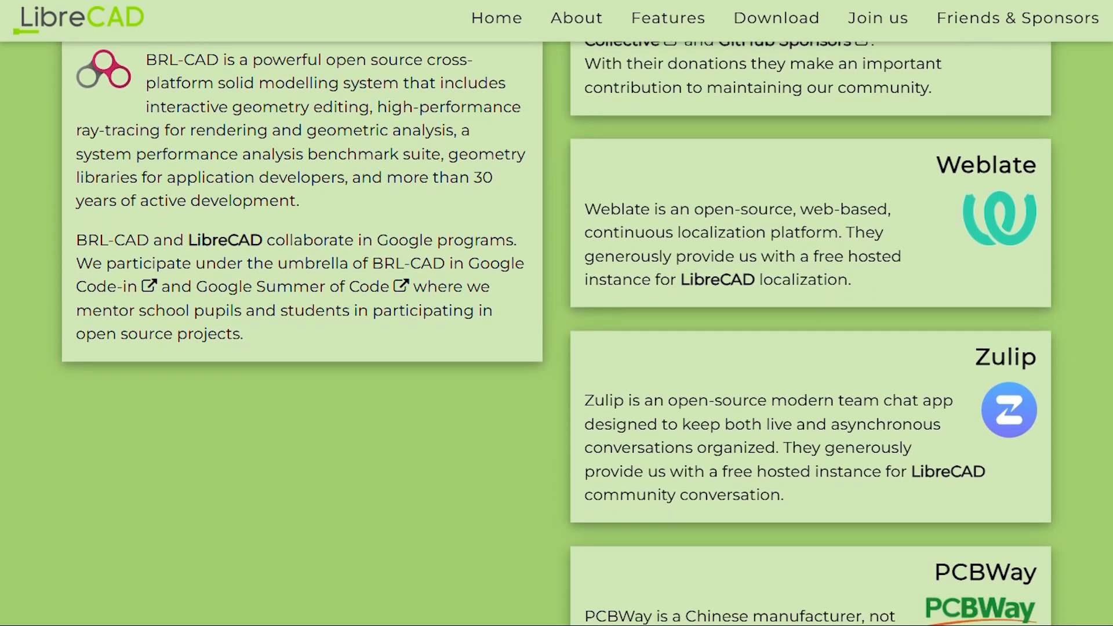
scroll(down, 3)
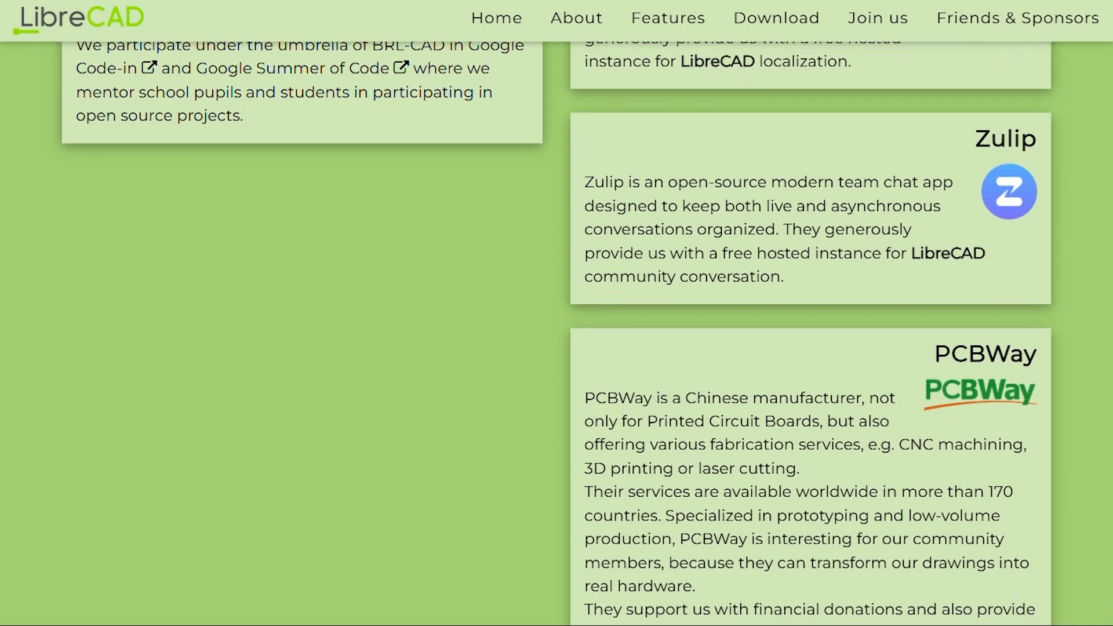
scroll(down, 3)
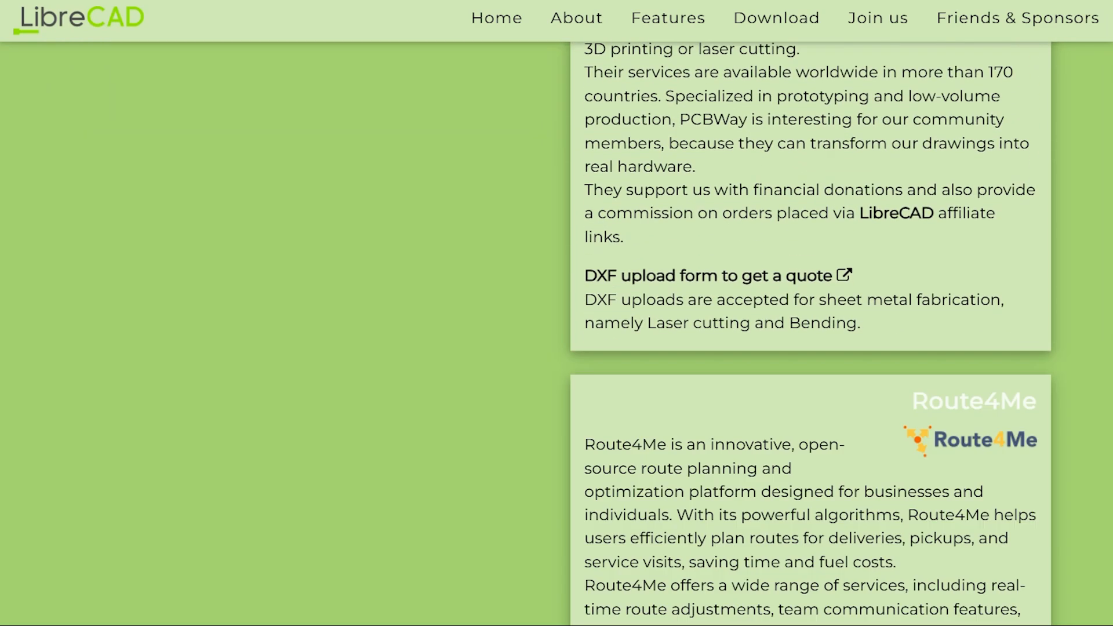
scroll(down, 3)
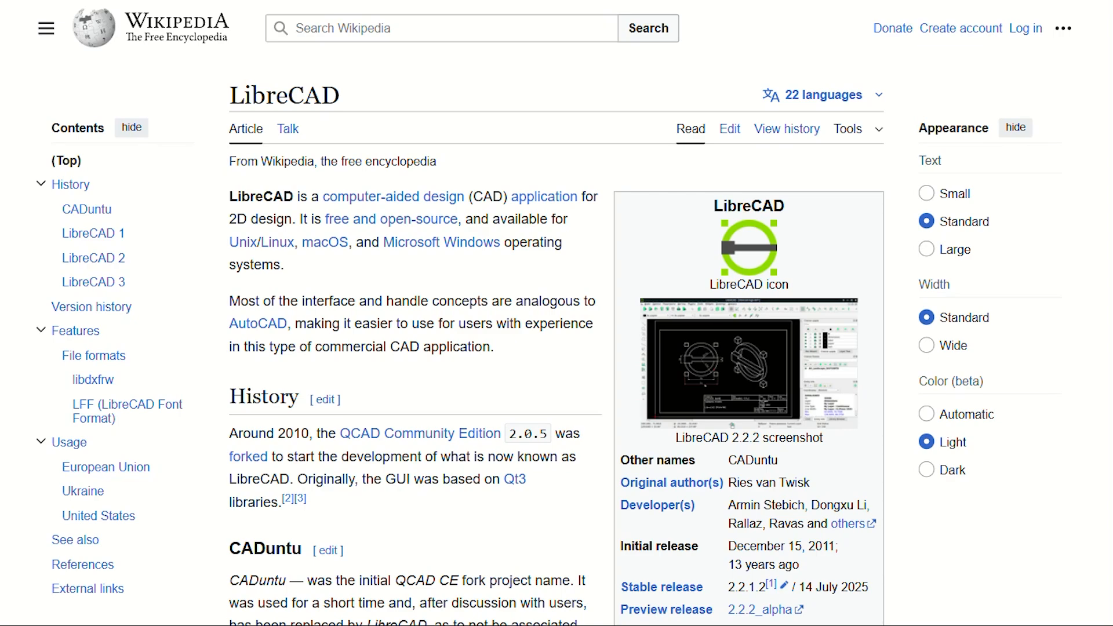
scroll(down, 3)
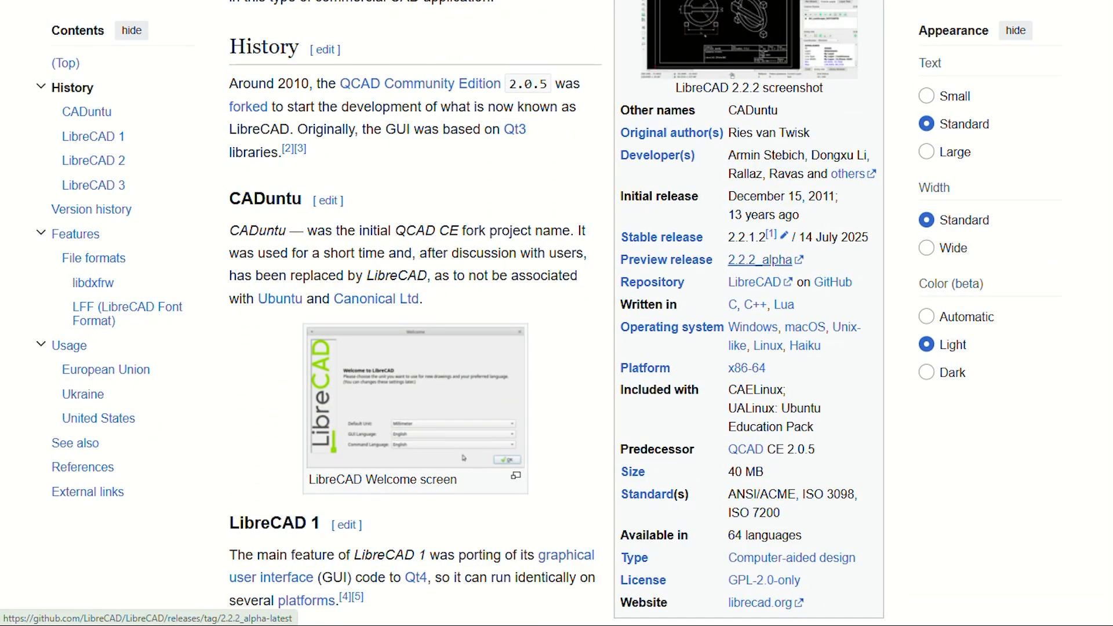
scroll(down, 3)
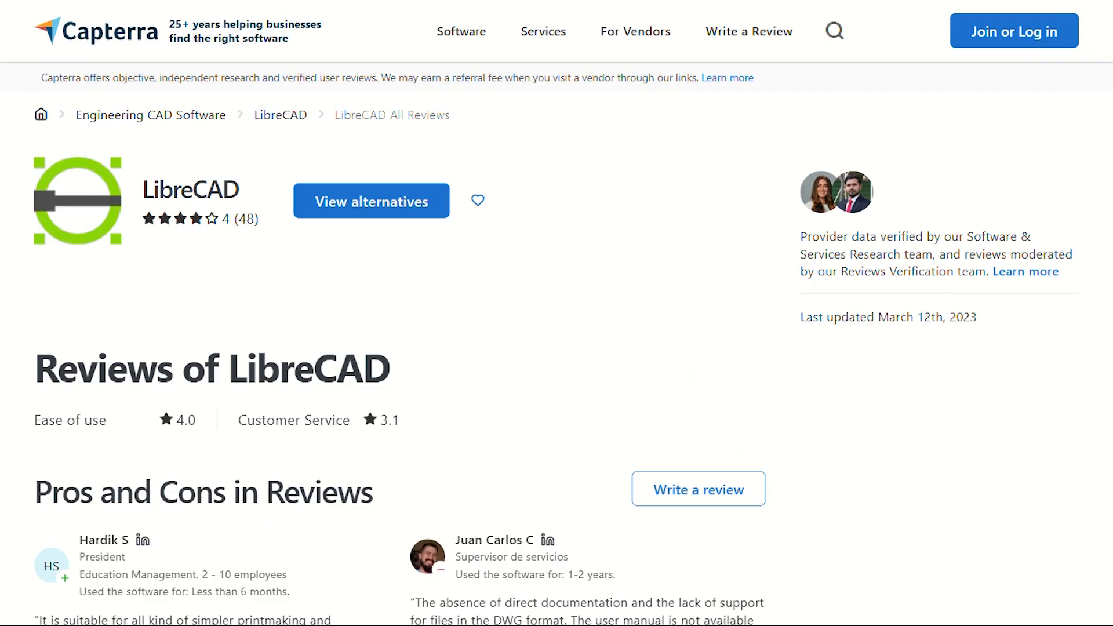
scroll(down, 3)
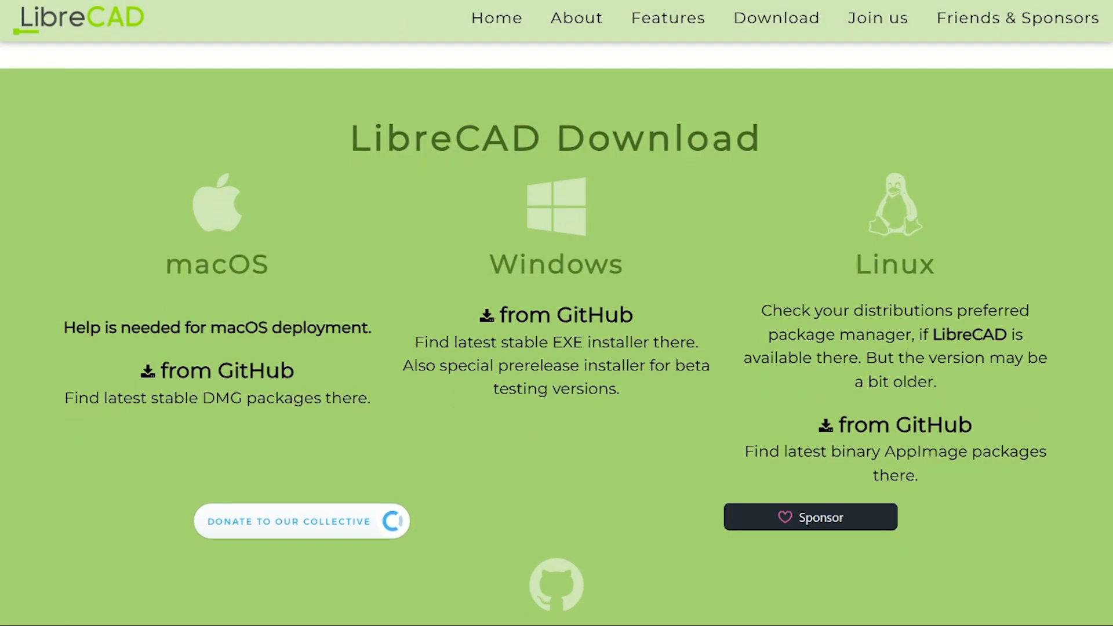
mouse_move(894, 424)
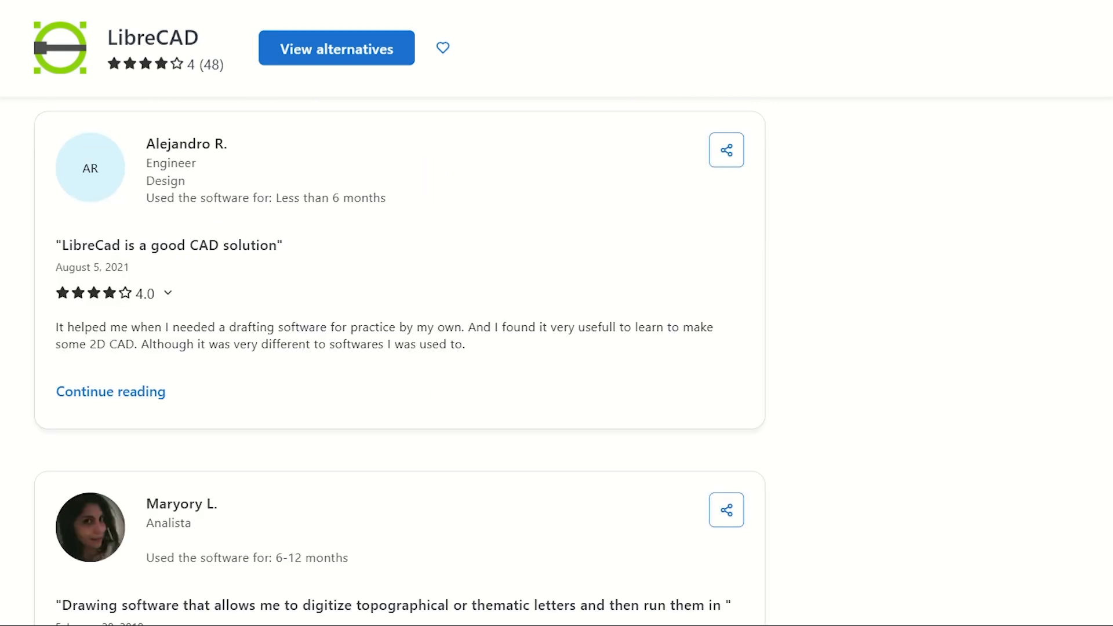
scroll(down, 3)
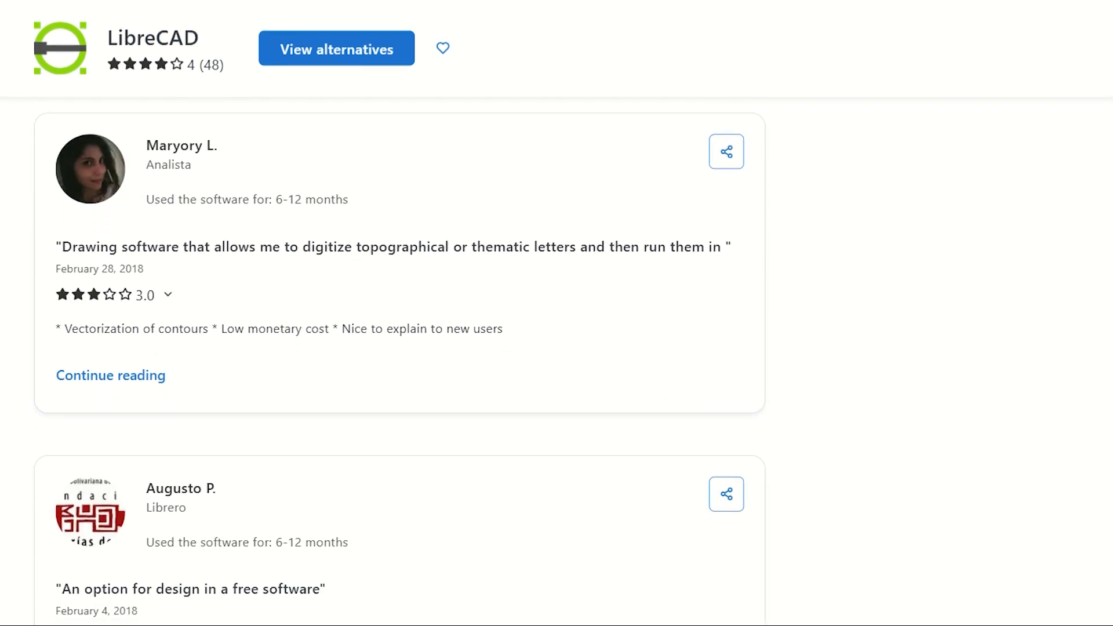
scroll(down, 3)
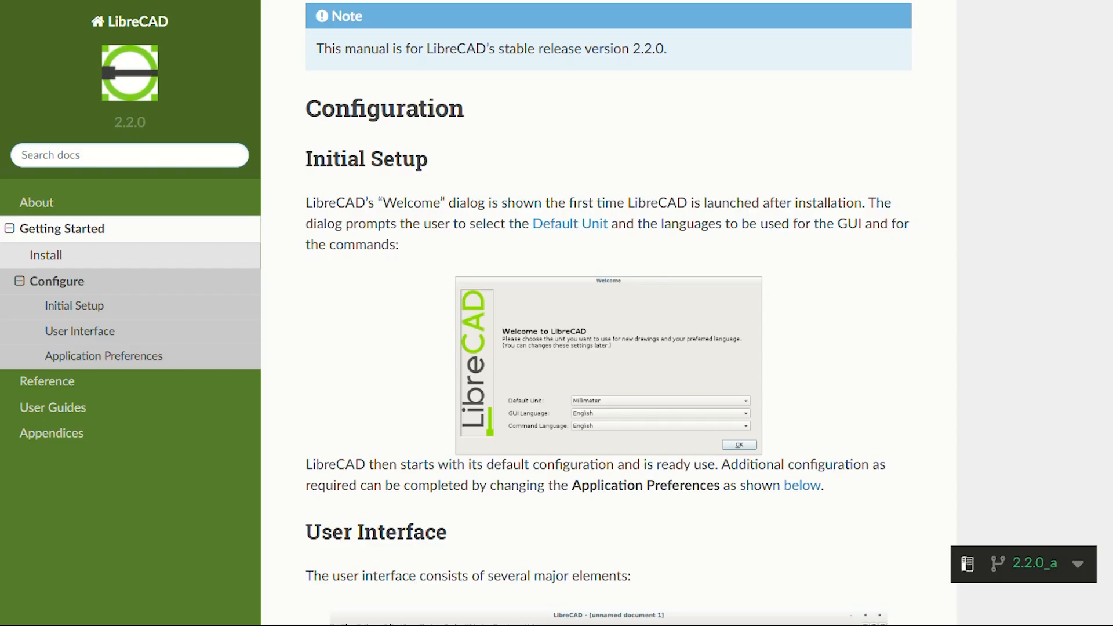
scroll(down, 3)
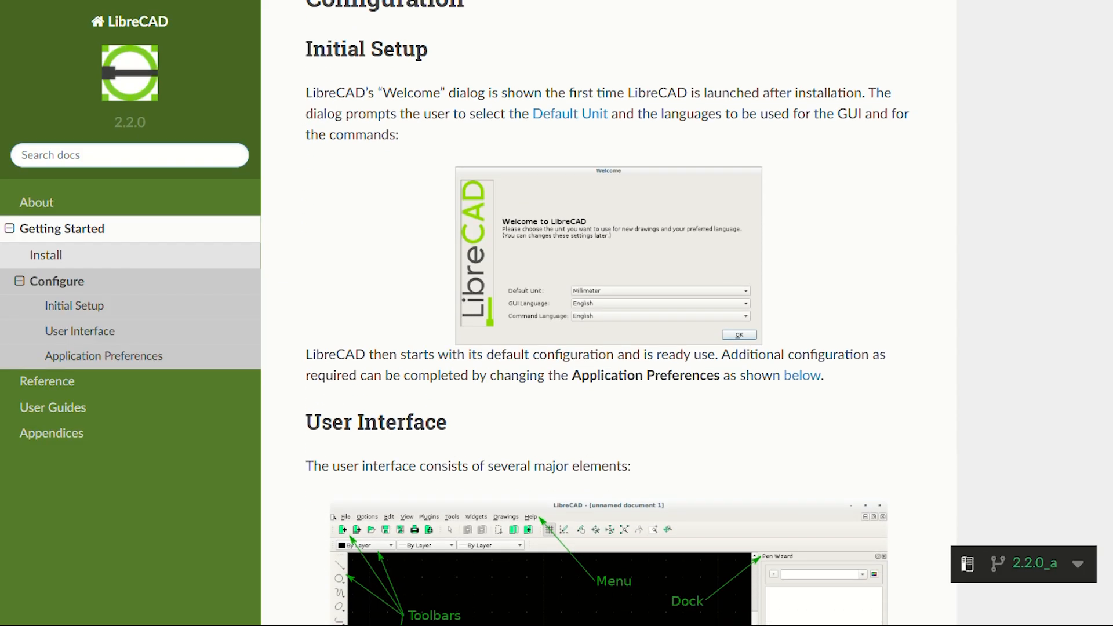
scroll(down, 3)
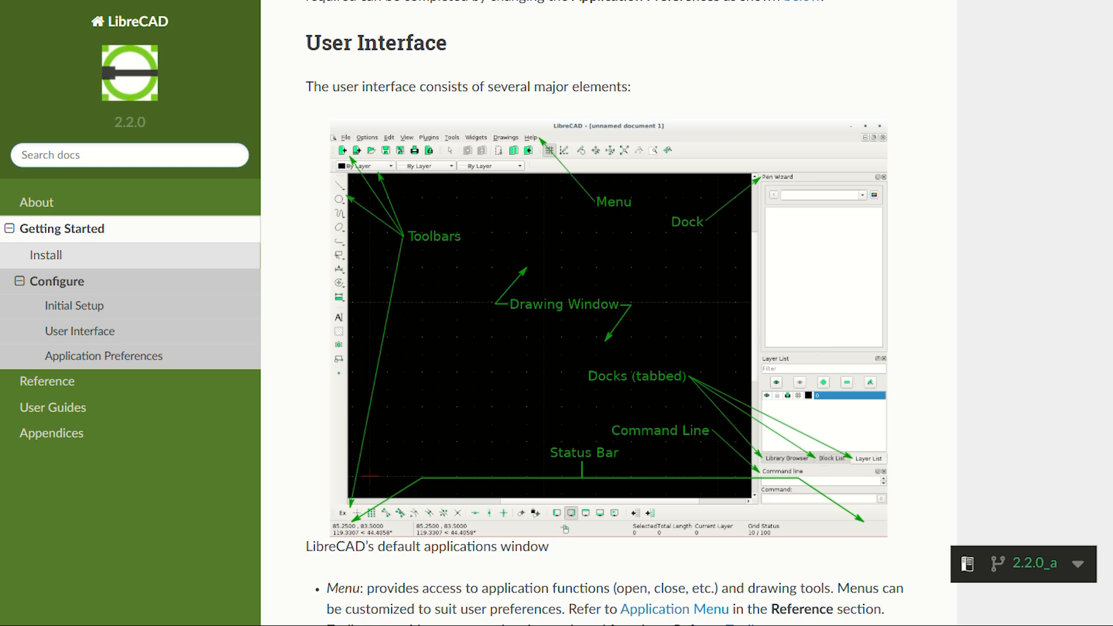
scroll(down, 3)
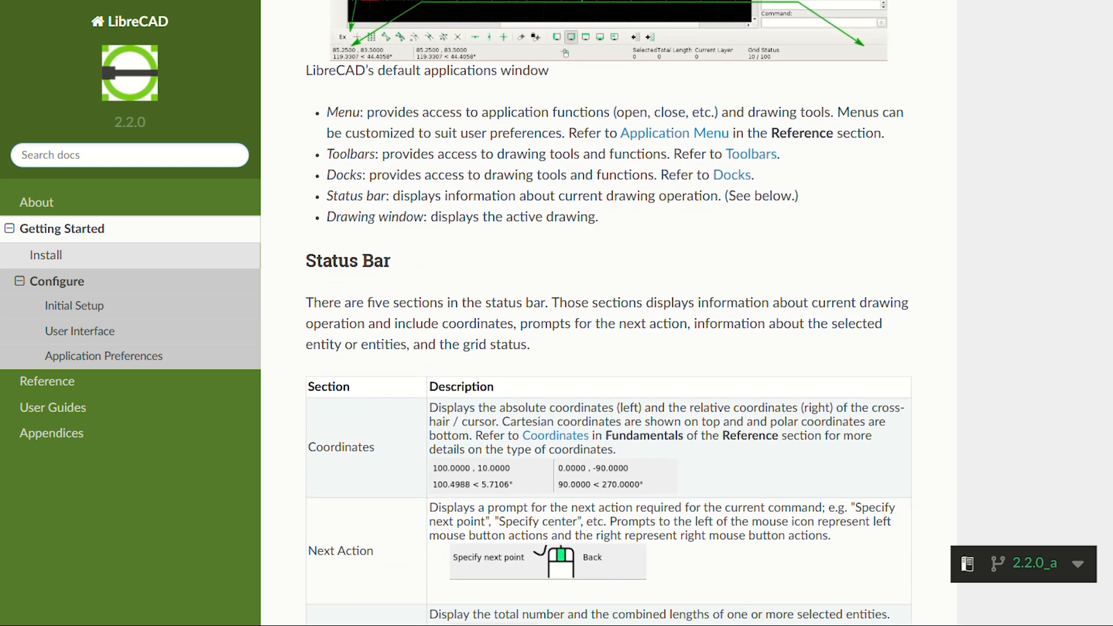
scroll(down, 3)
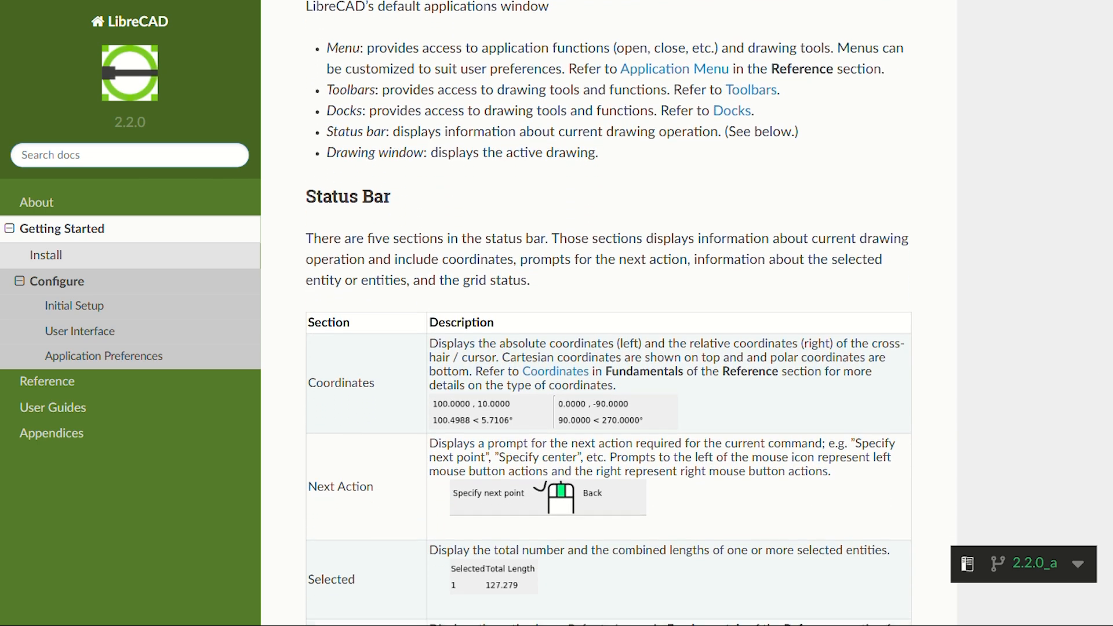
scroll(down, 3)
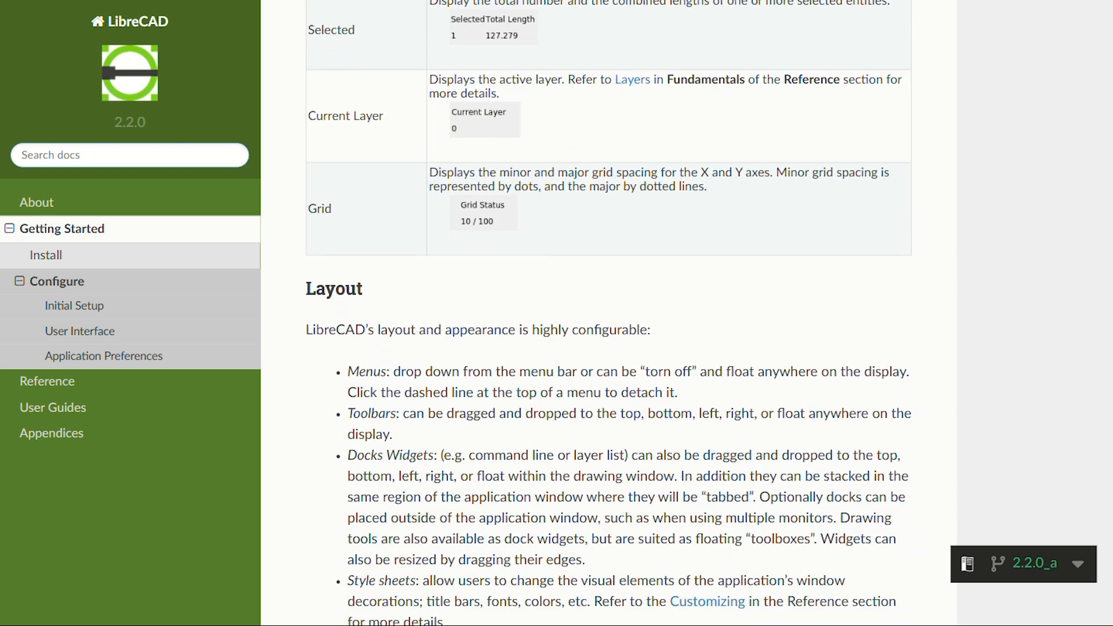
scroll(down, 3)
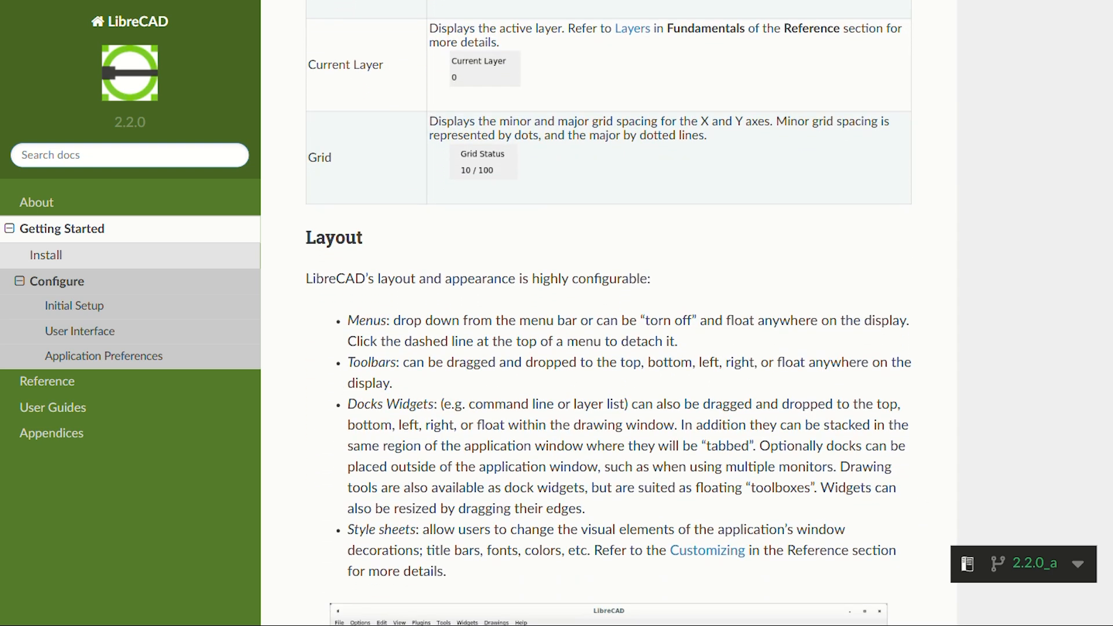
scroll(down, 3)
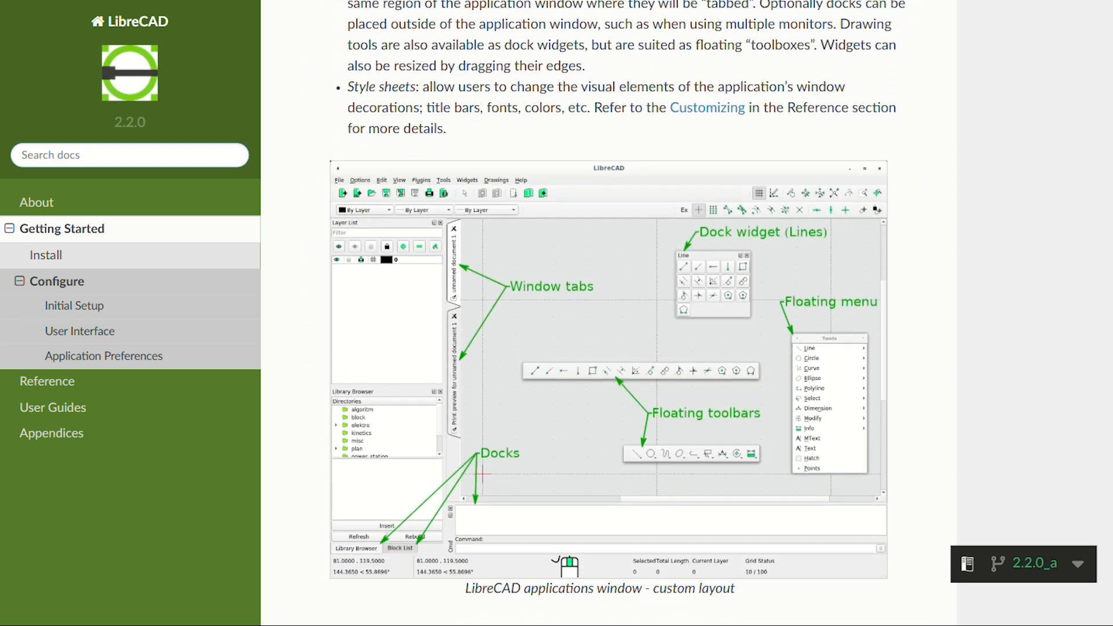
scroll(down, 3)
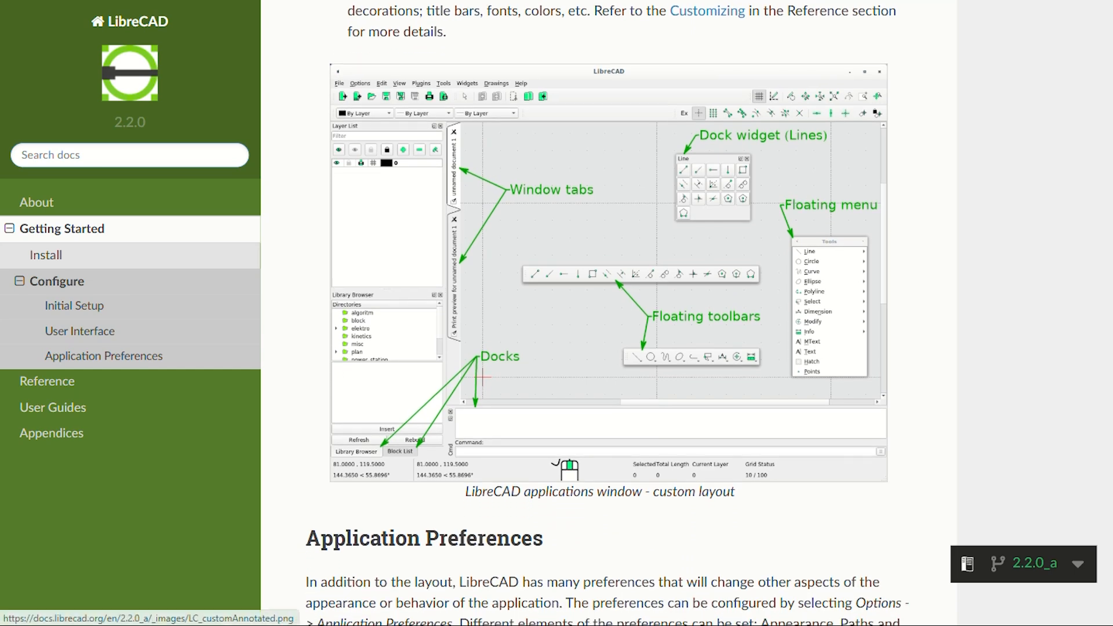
scroll(down, 3)
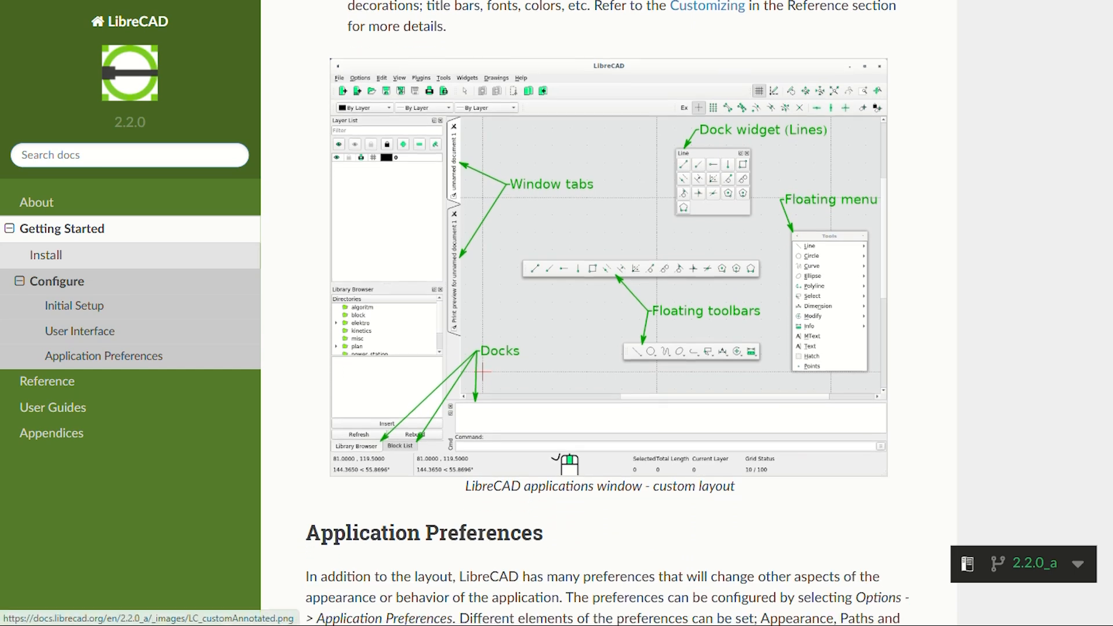
scroll(down, 3)
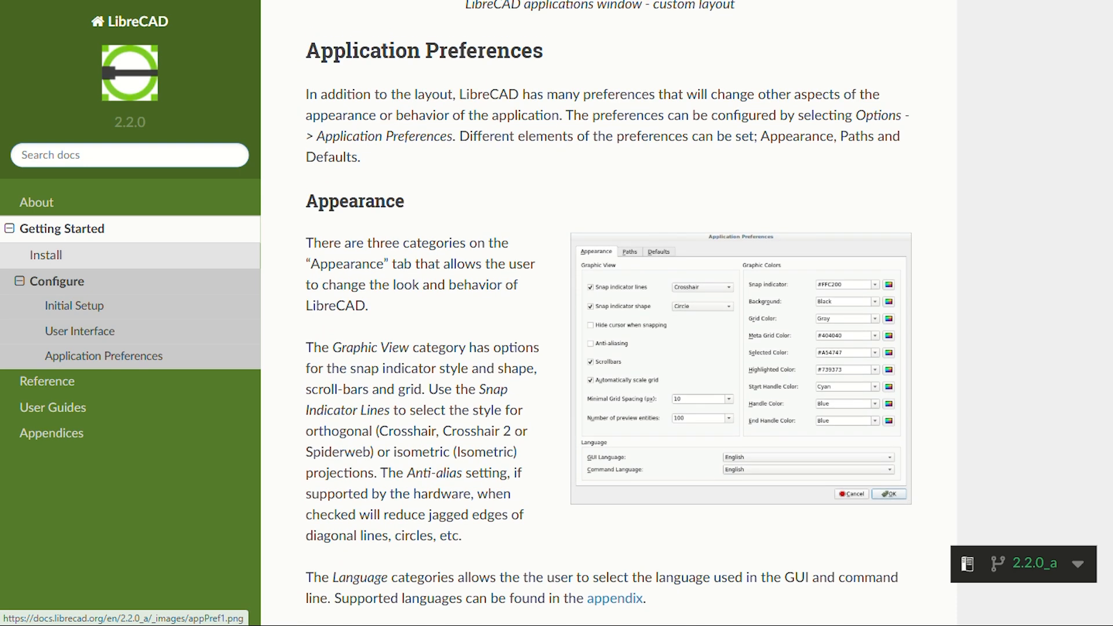
scroll(down, 3)
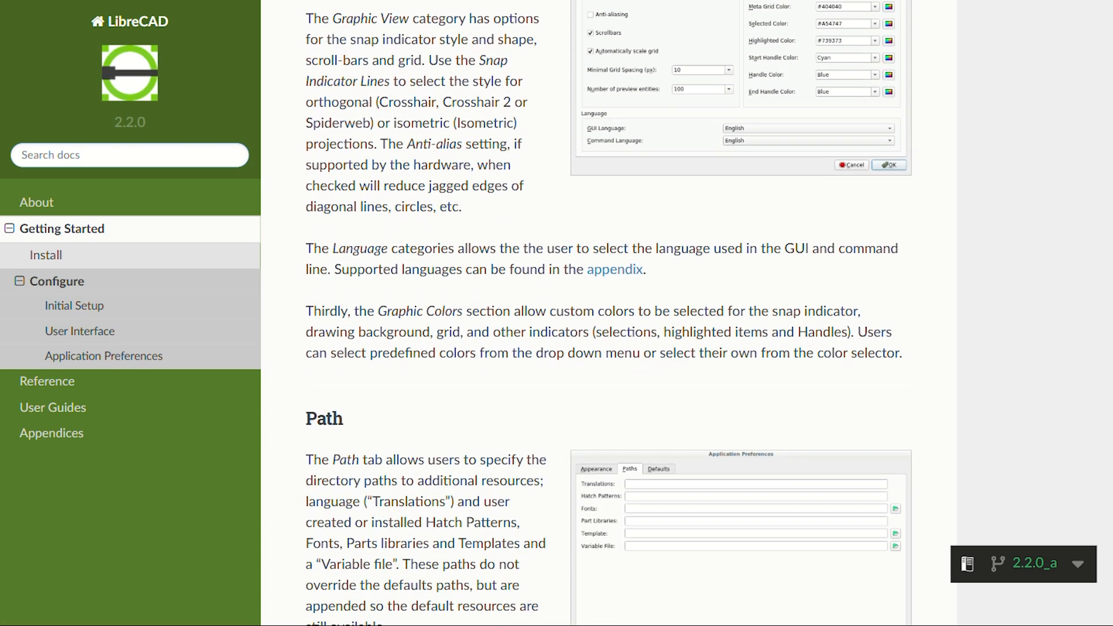
scroll(down, 3)
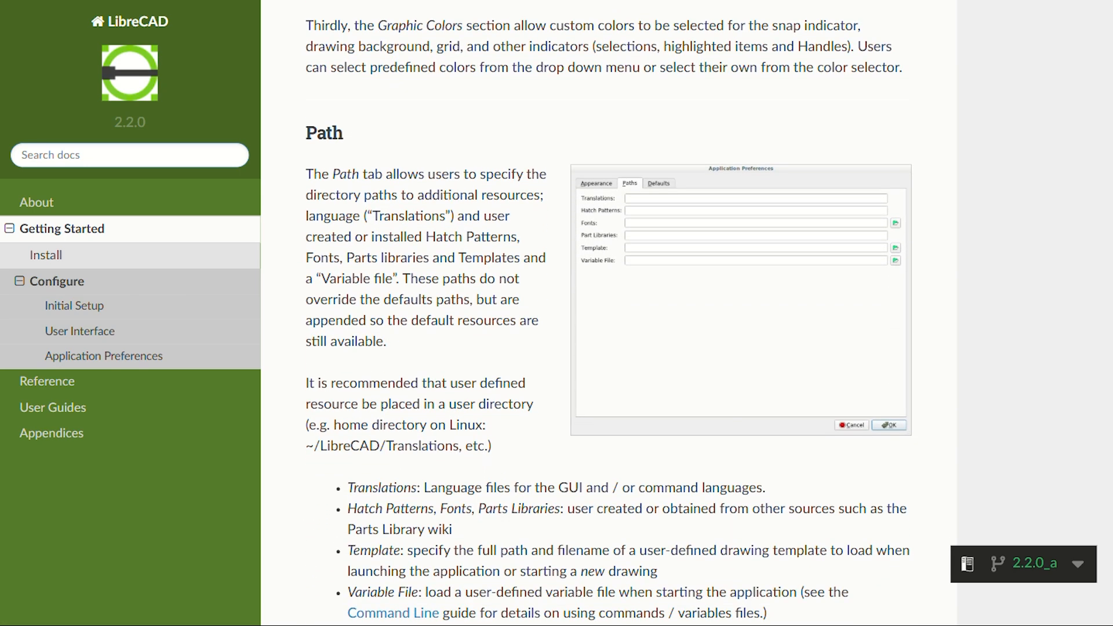
scroll(down, 3)
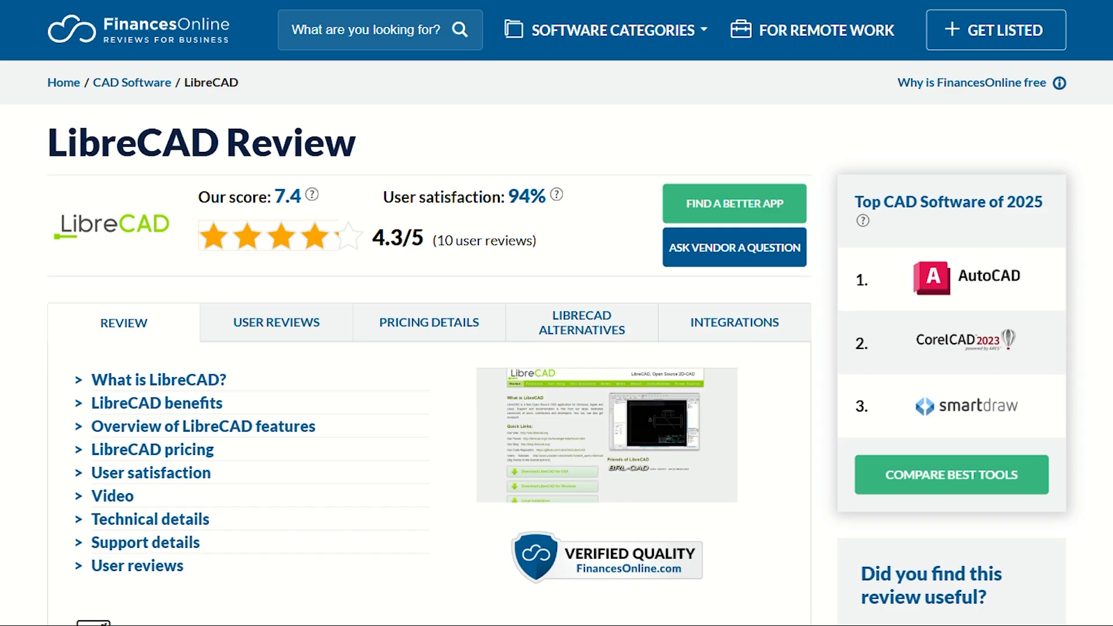
scroll(down, 3)
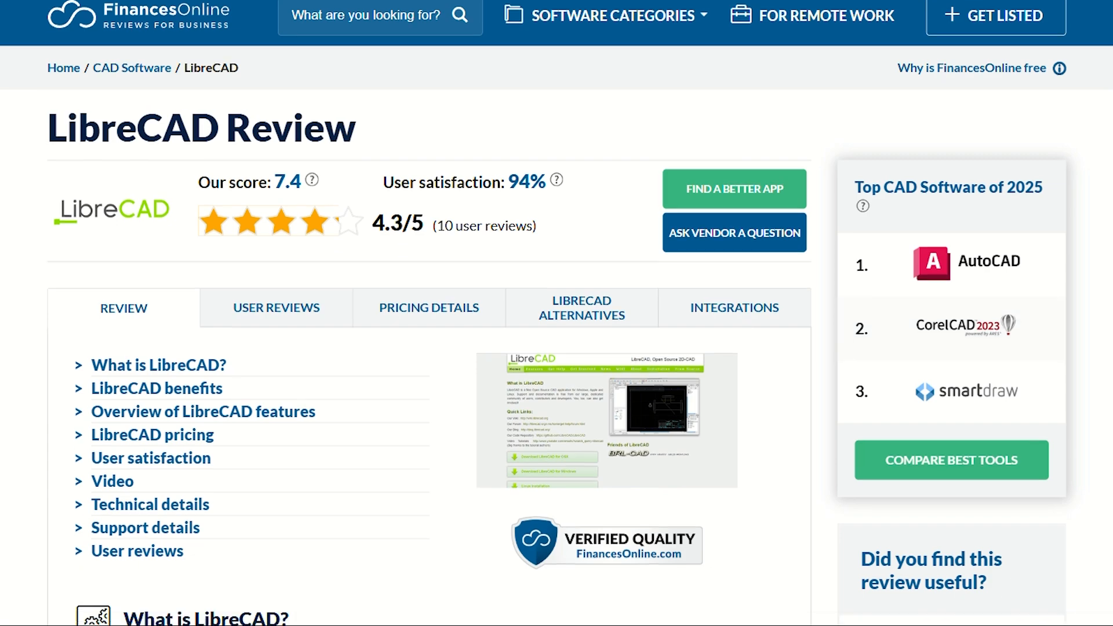
scroll(down, 3)
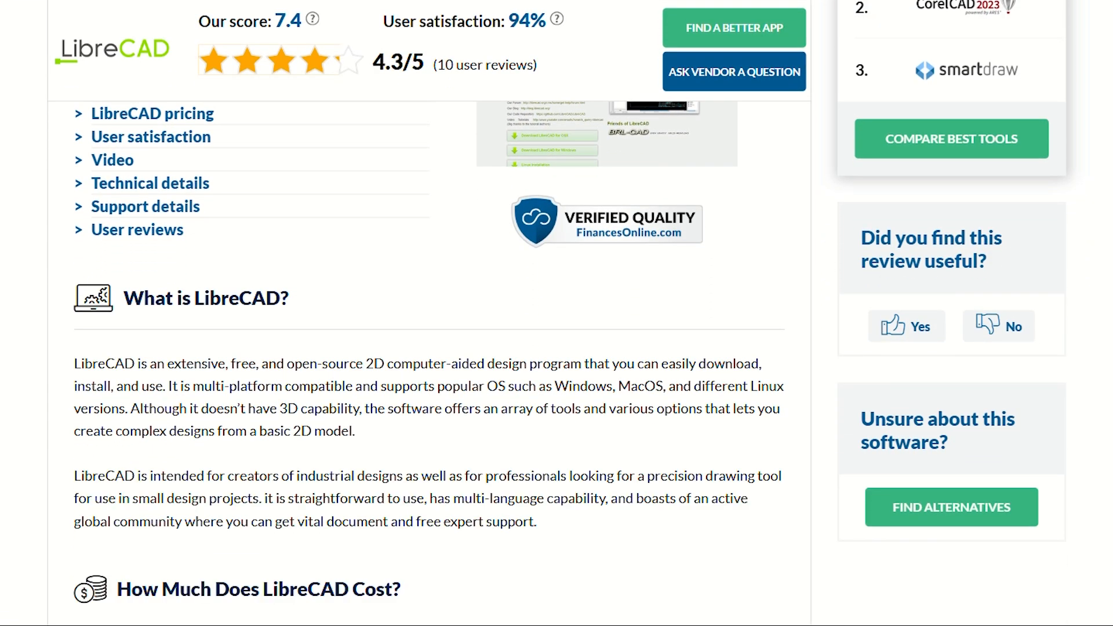
scroll(down, 3)
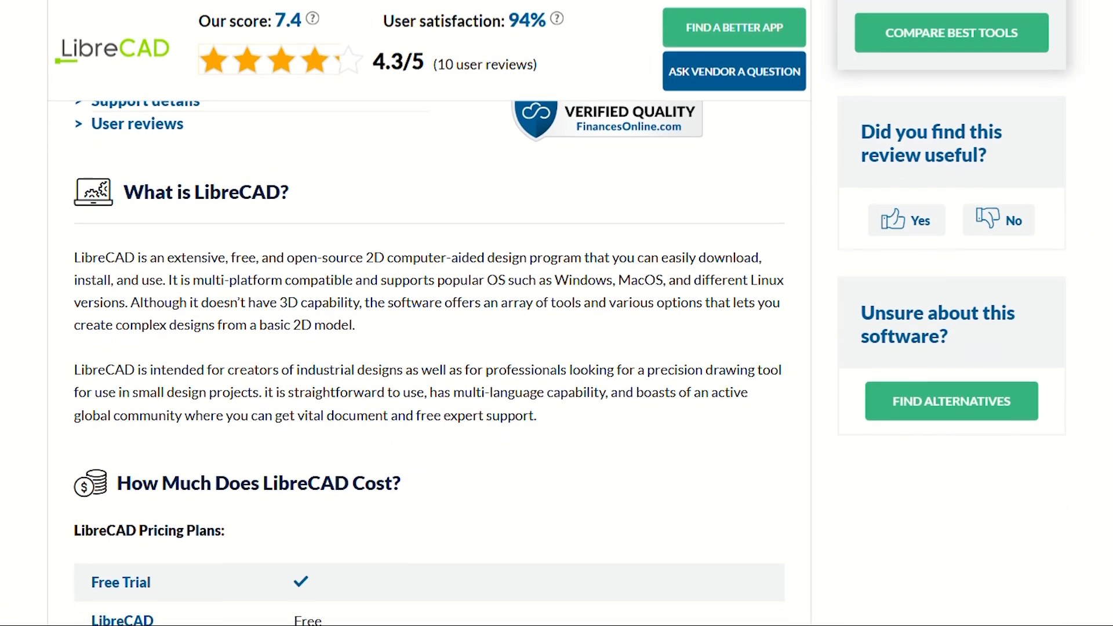